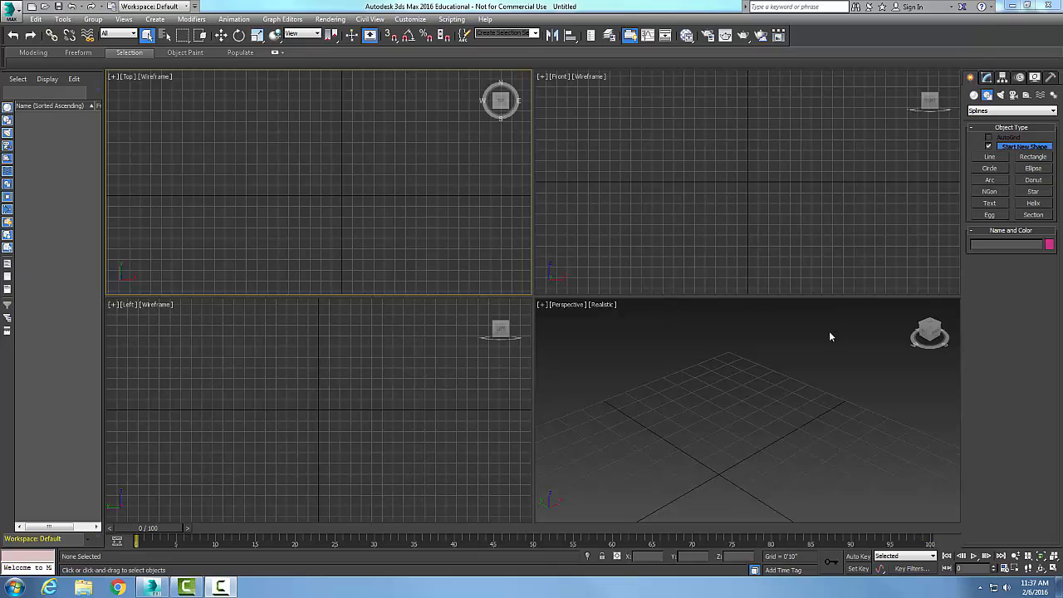
mouse_move(821, 333)
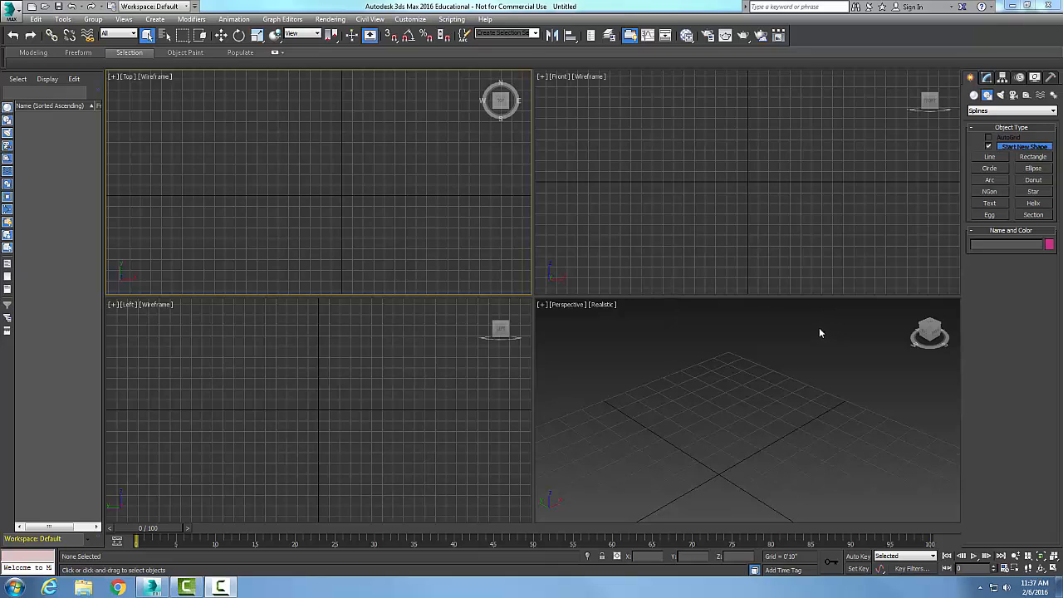
mouse_move(915, 314)
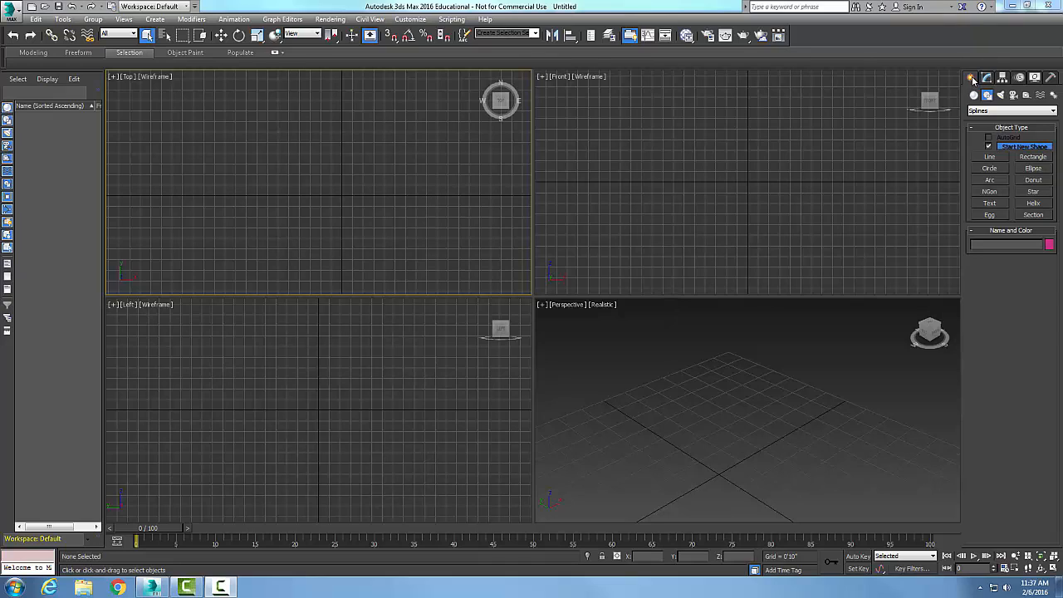
mouse_move(976, 87)
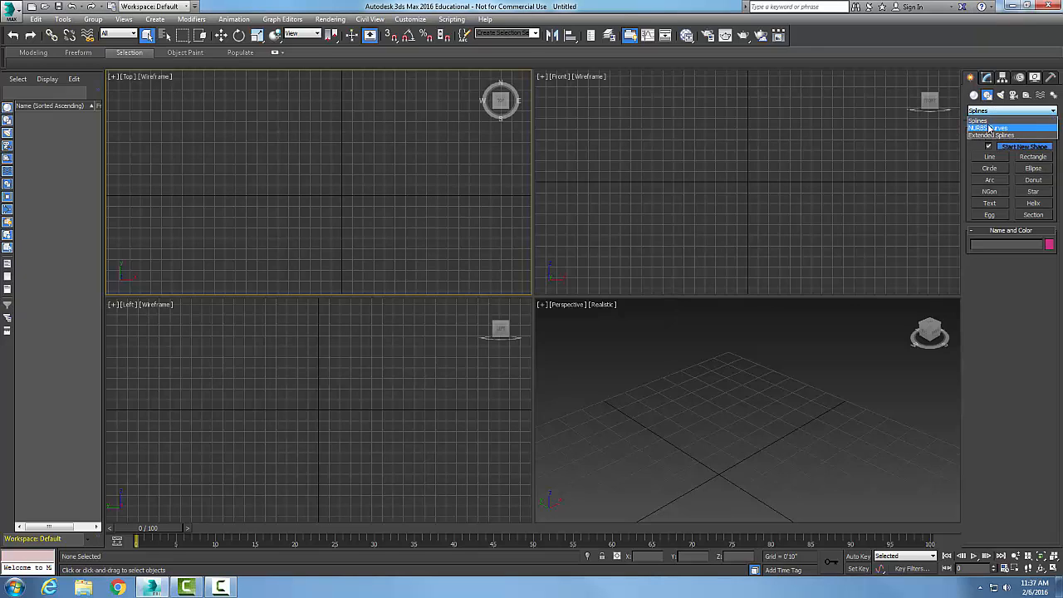
With Splines selected, start creating Helix001 at the scene origin in the Top viewport.
left_click(1001, 120)
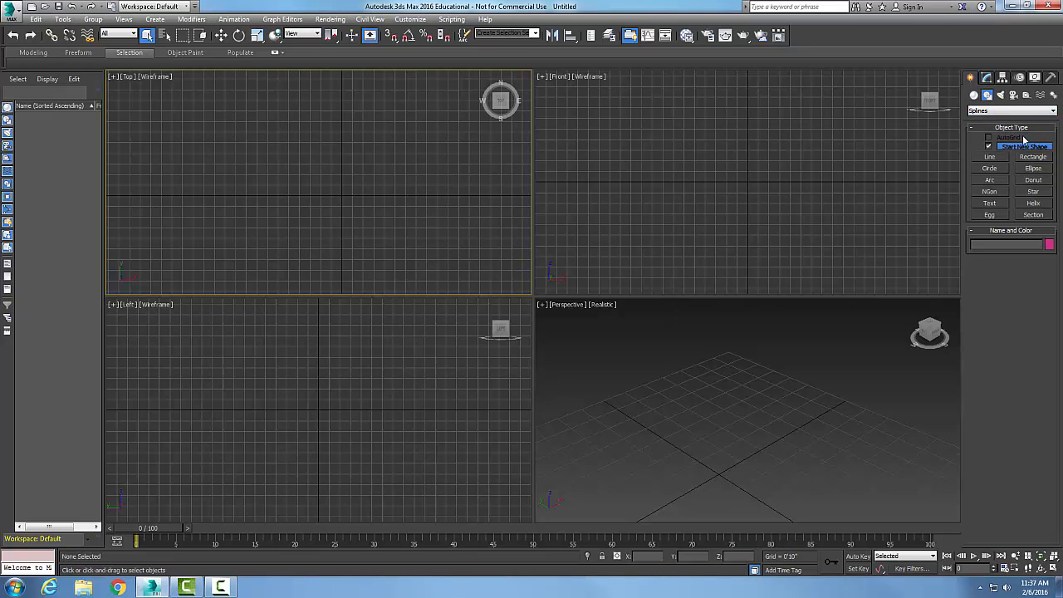
left_click(1033, 203)
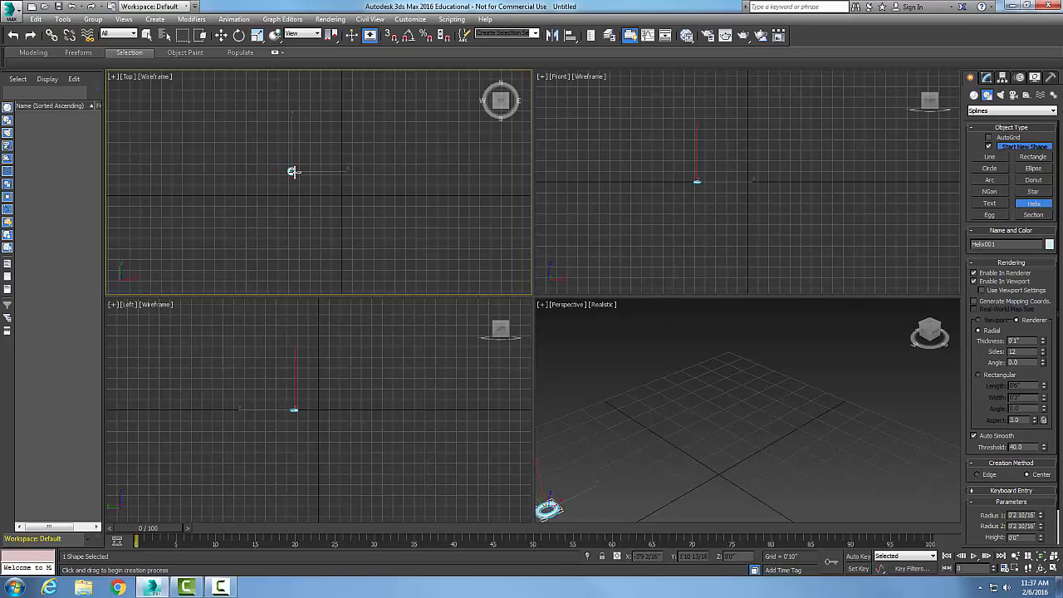
left_click_drag(292, 171, 306, 186)
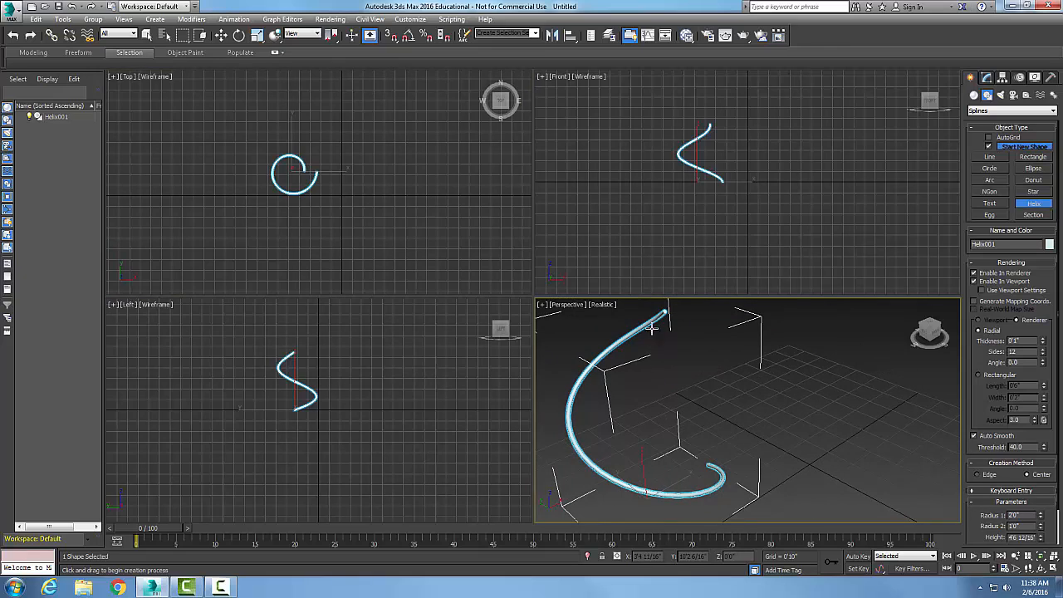
mouse_move(960, 485)
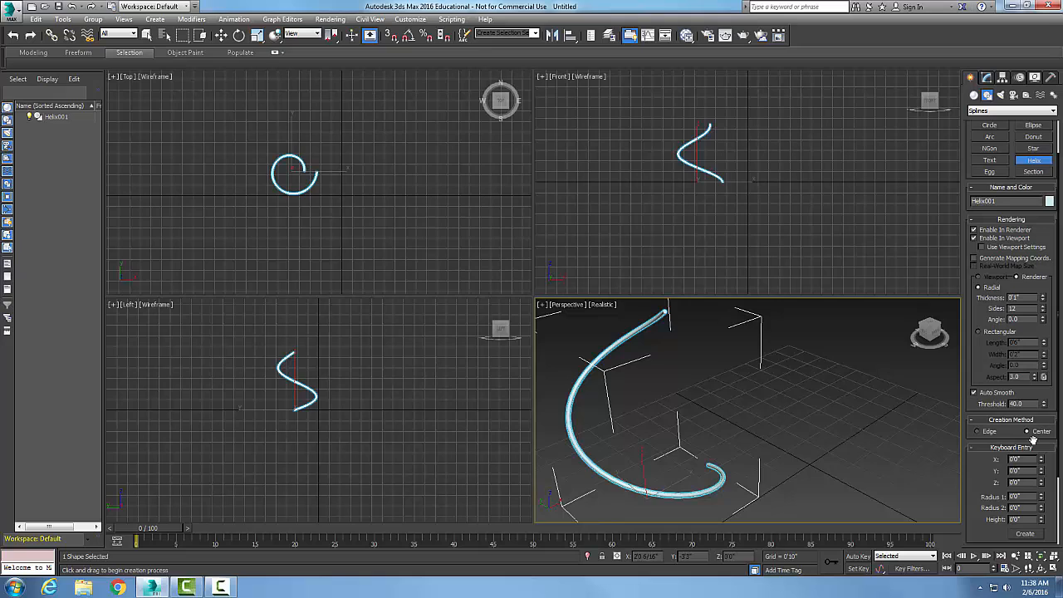
mouse_move(1053, 407)
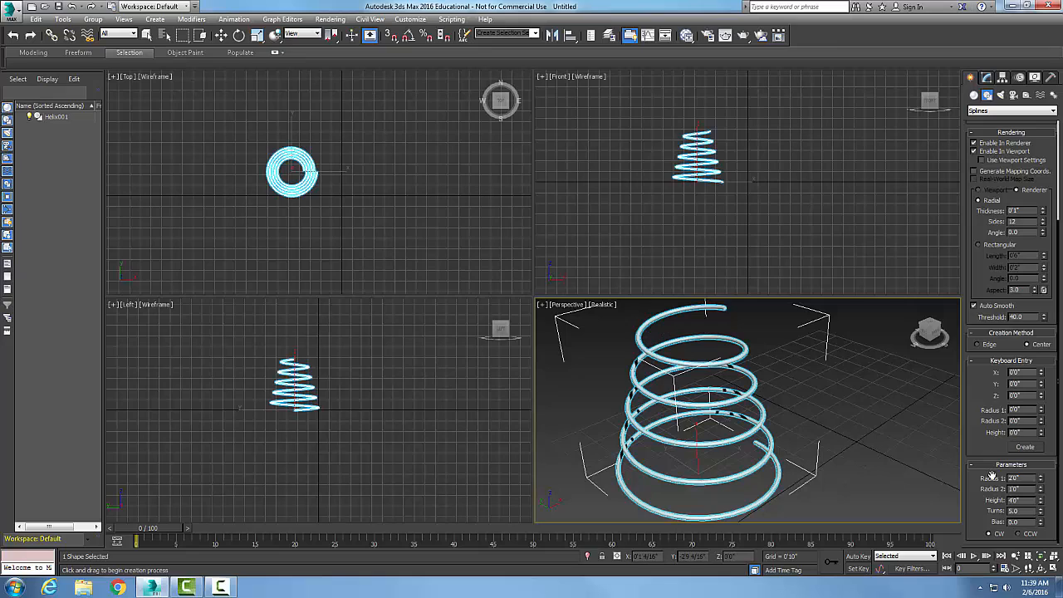
mouse_move(708, 309)
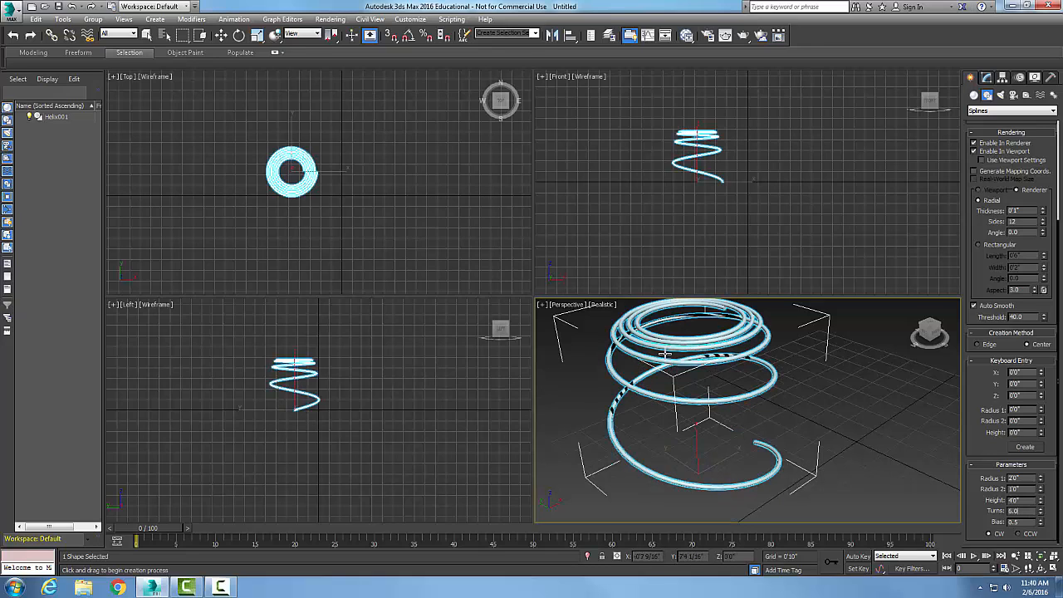
mouse_move(698, 368)
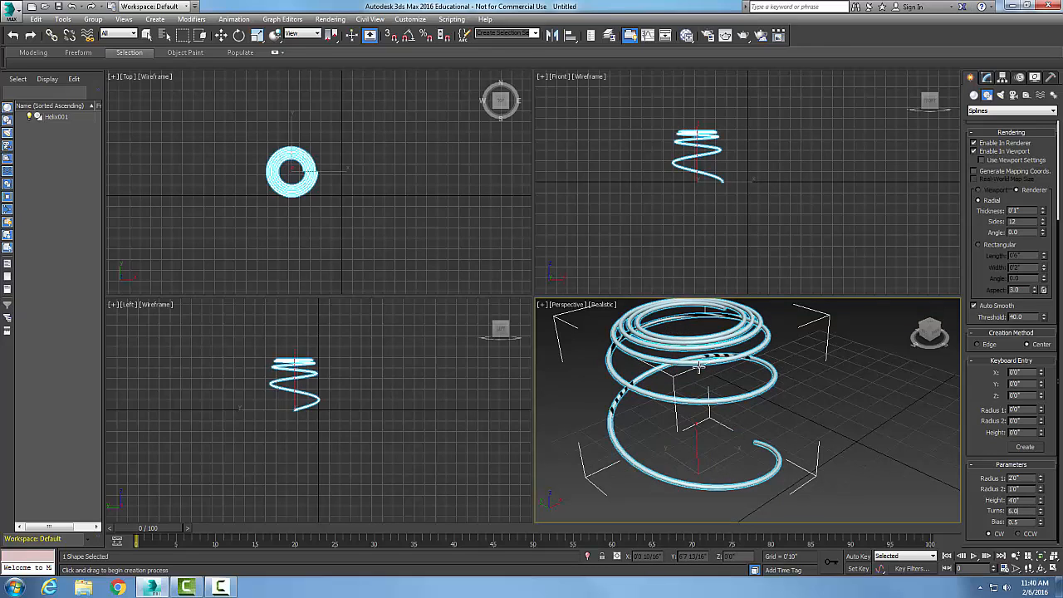